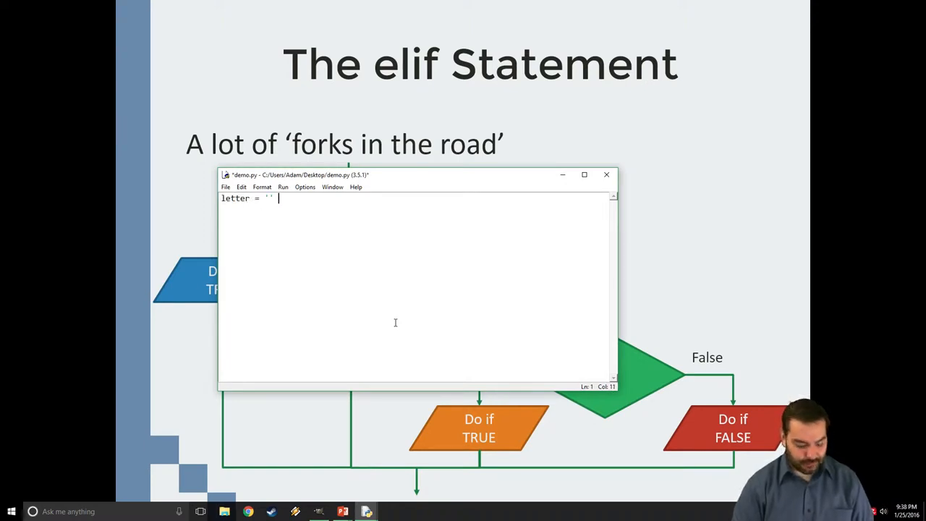
Add the comment # Blank String after the empty letter assignment.
type("#")
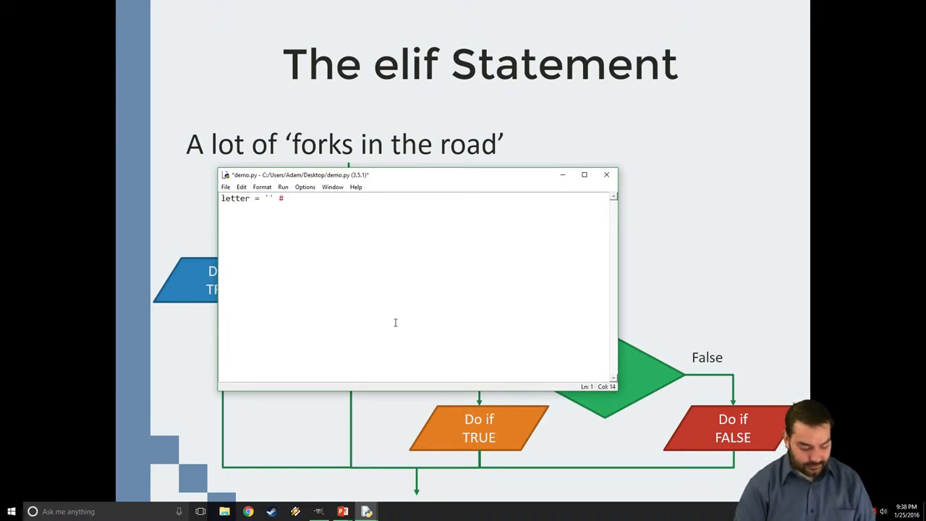
type("Blank St")
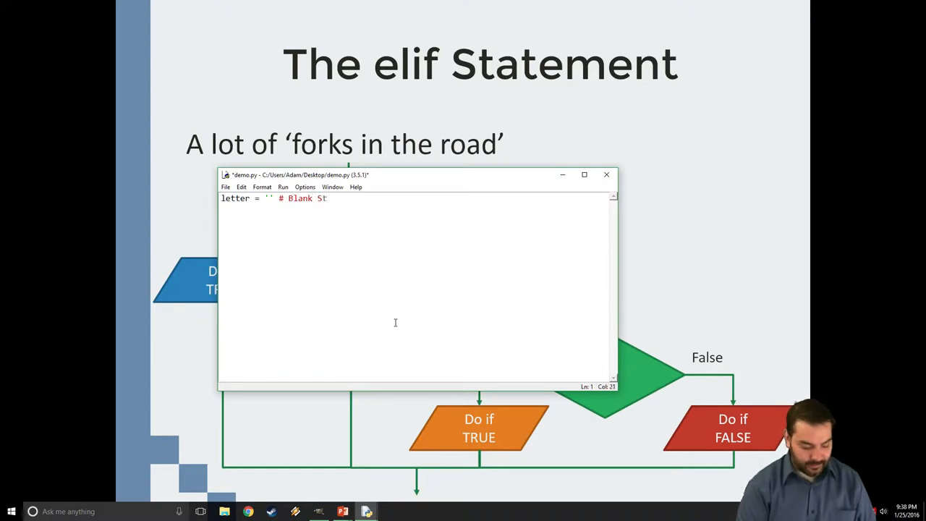
type("ring")
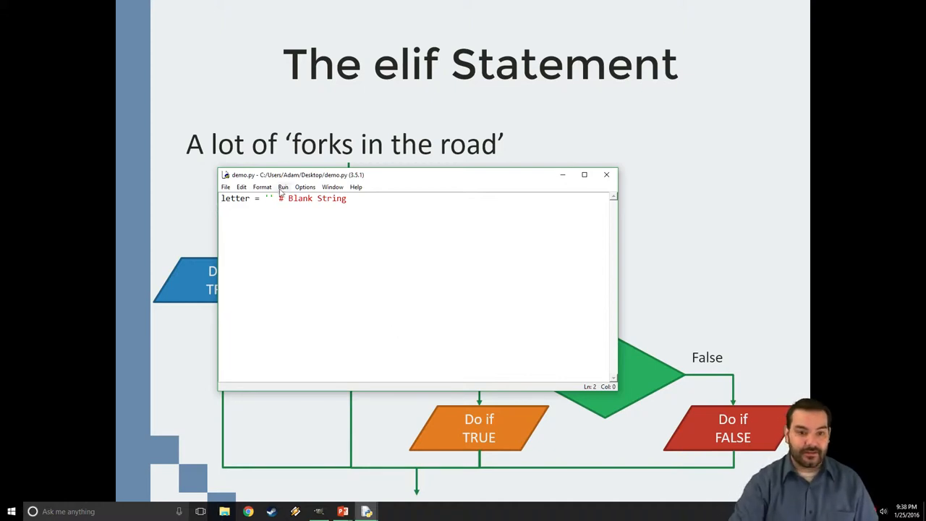
left_click(266, 199)
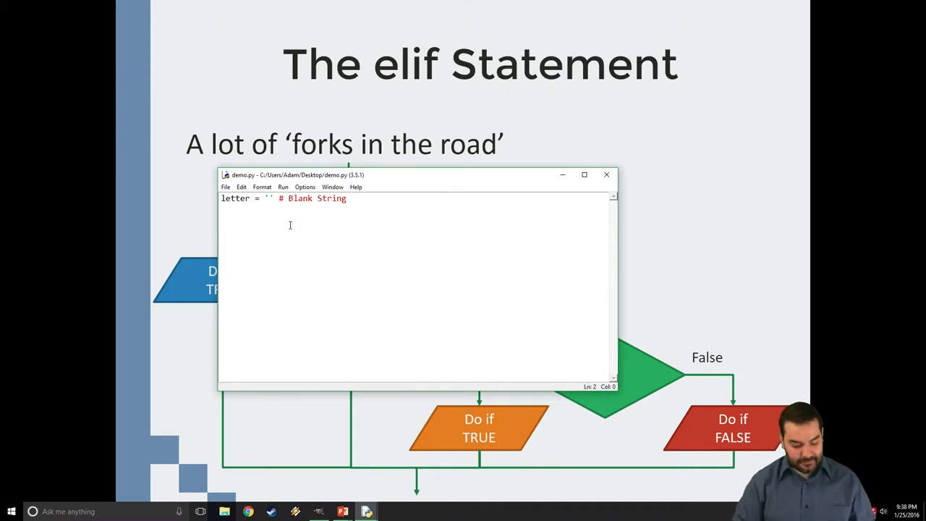
Write grade = 93 on line 2 and move the editor window up over the slide.
type("grade = 93")
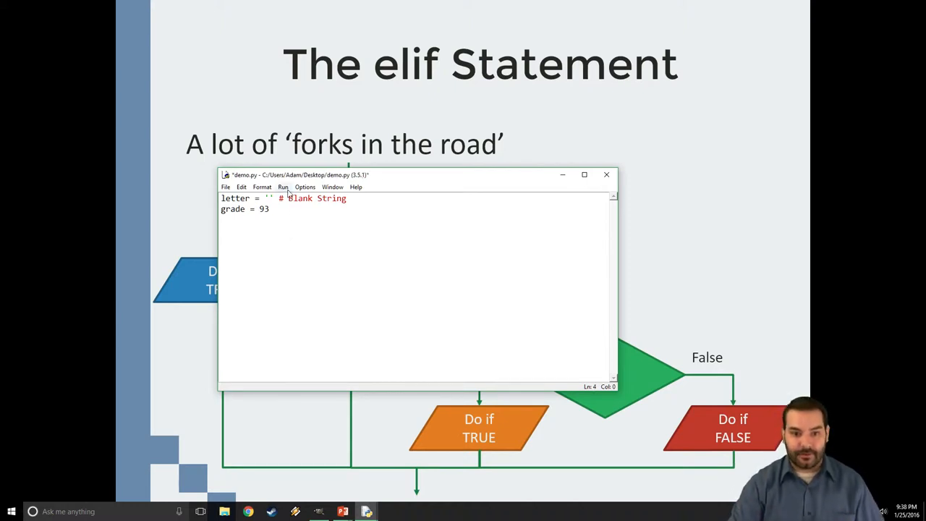
left_click_drag(417, 173, 466, 274)
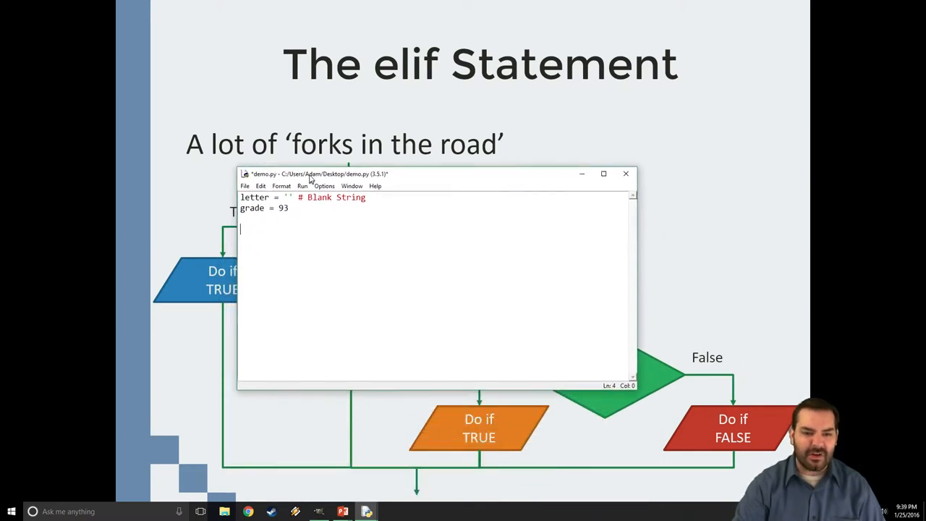
left_click_drag(311, 174, 324, 147)
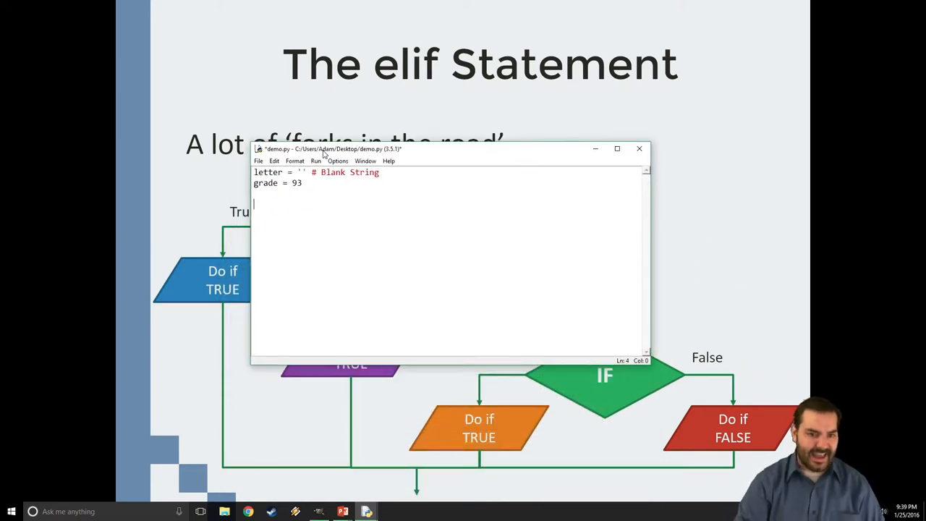
Write if grade >= 90: with letter = "A" indented beneath it.
type("if")
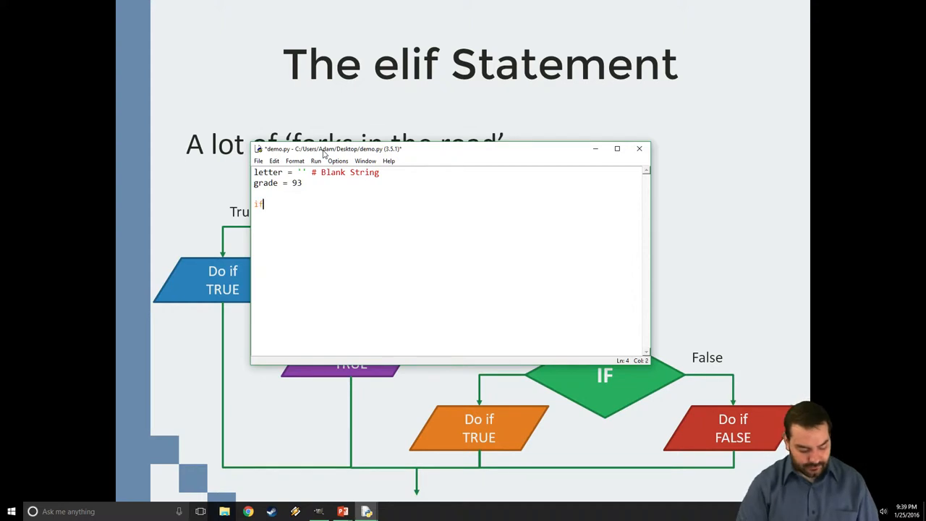
type("grade >")
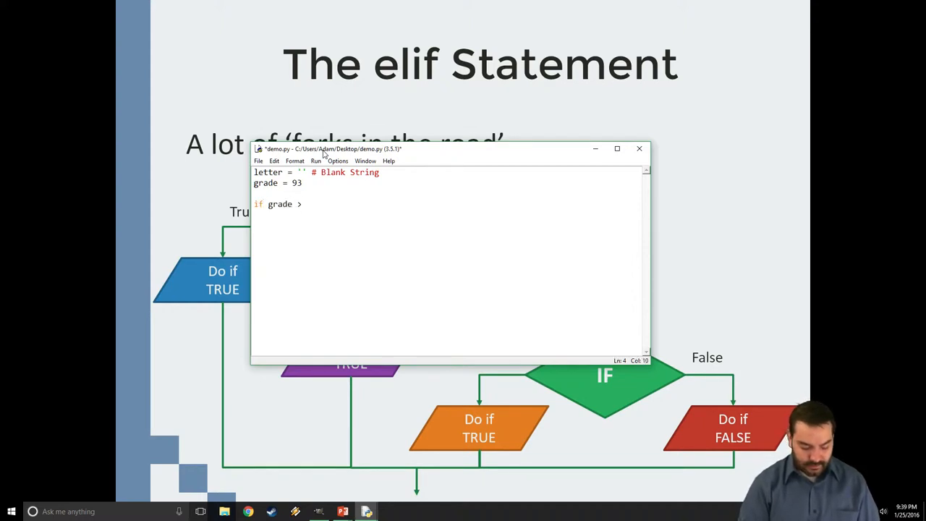
type("= 90:")
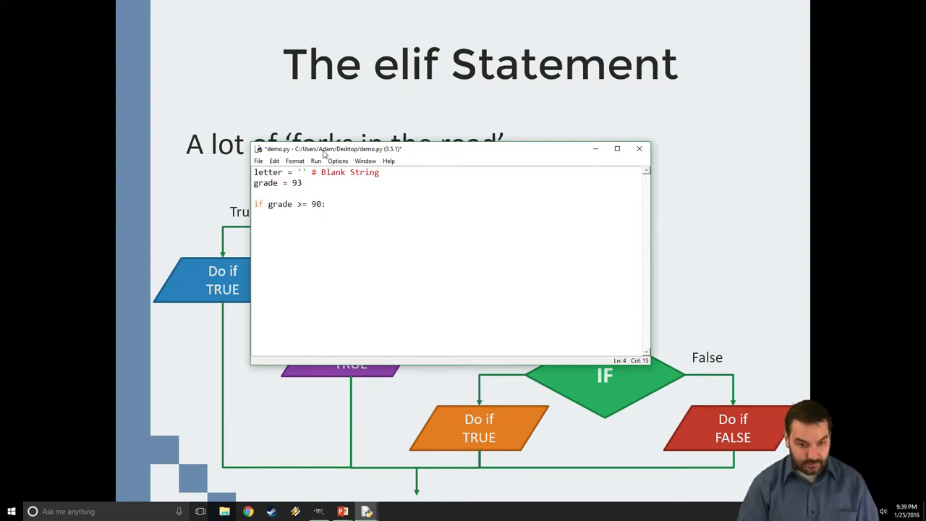
type("letter =")
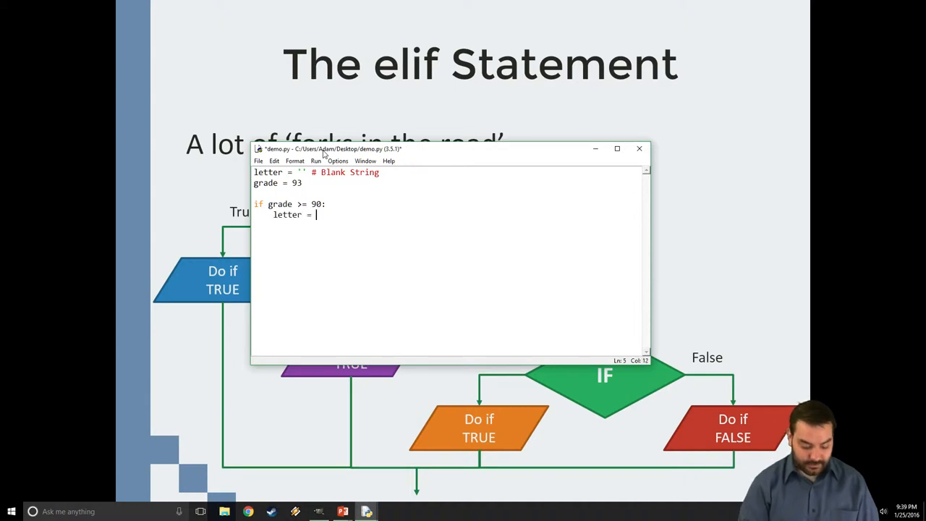
type("\"A\"")
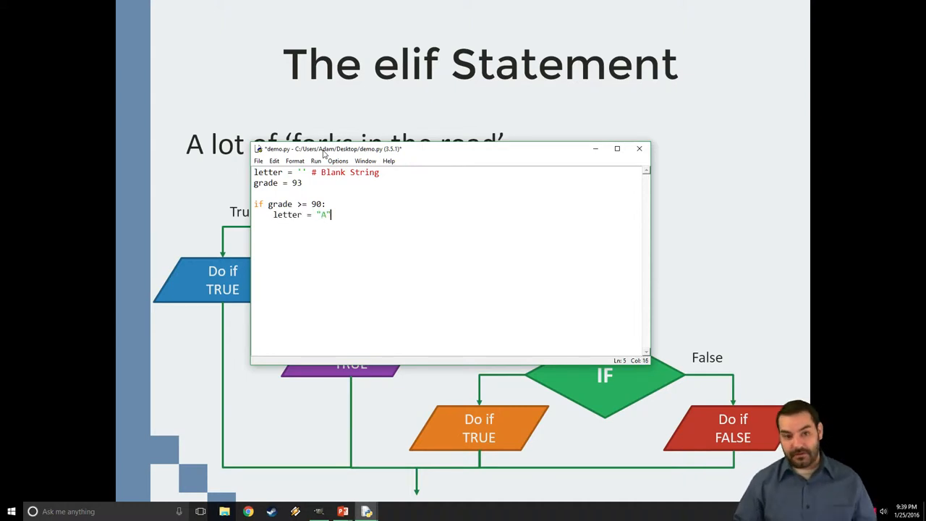
Add else: assigning letter = "F", then print(letter) at the end.
type("els")
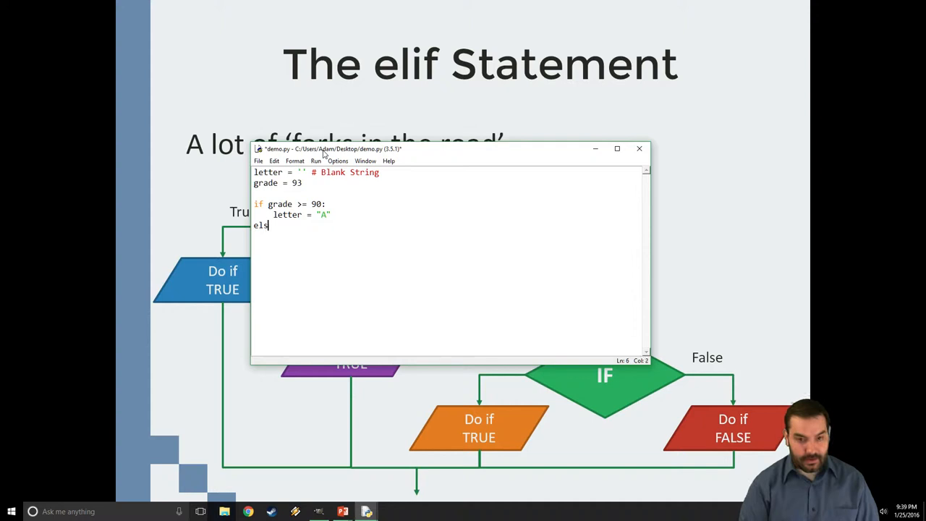
type("e:")
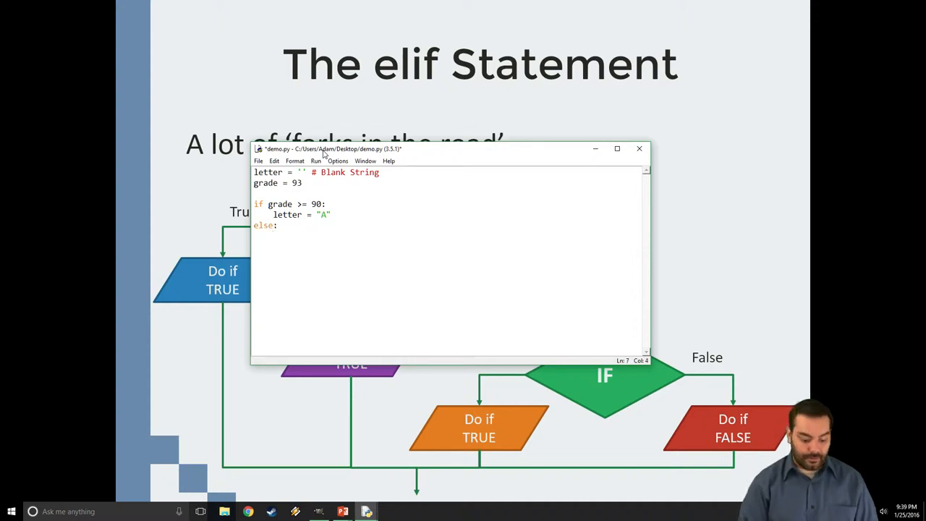
type("letter =")
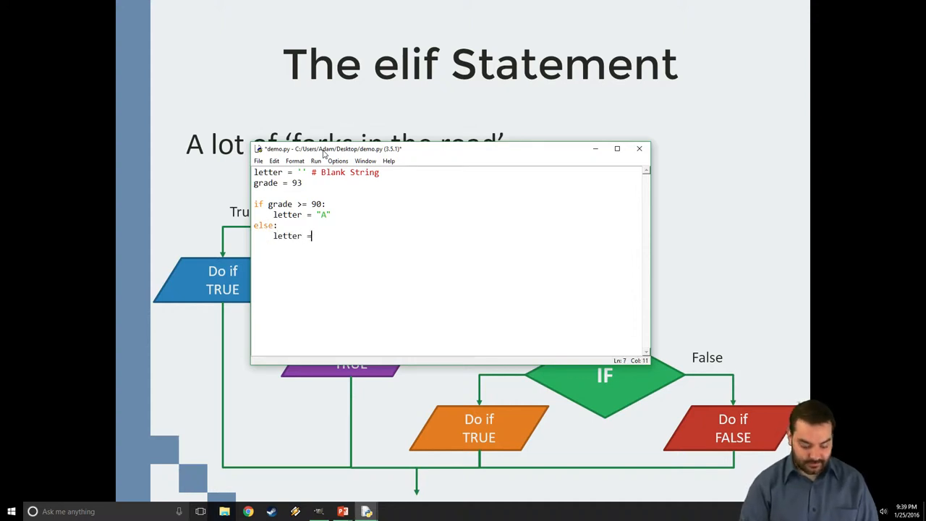
type("\"F\"")
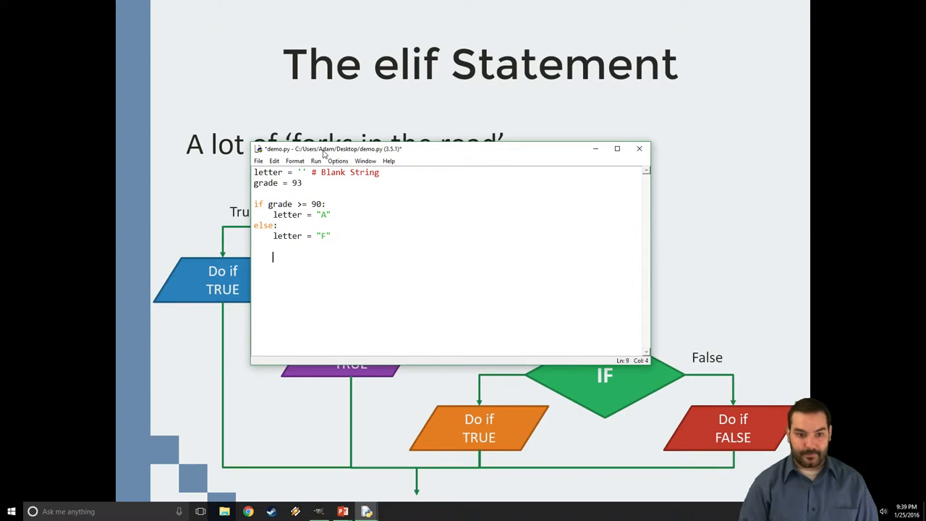
type("print(")
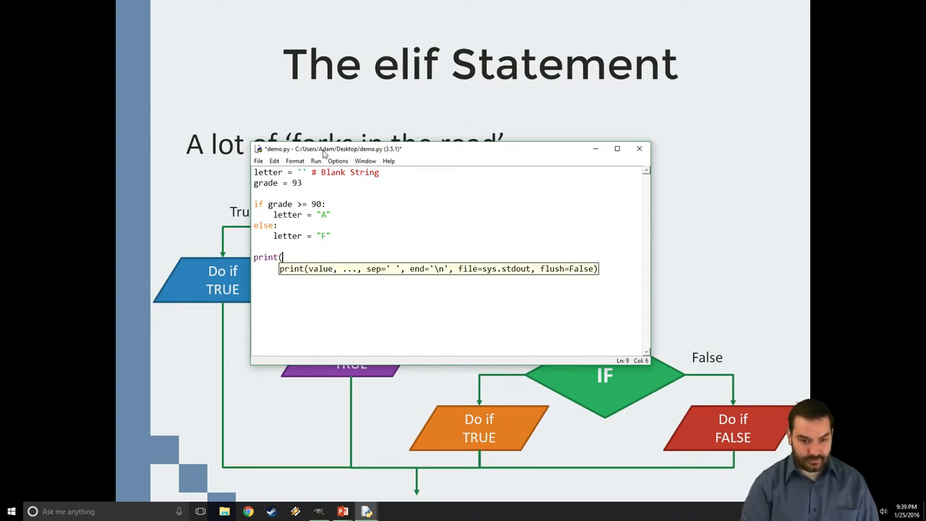
type("letter)")
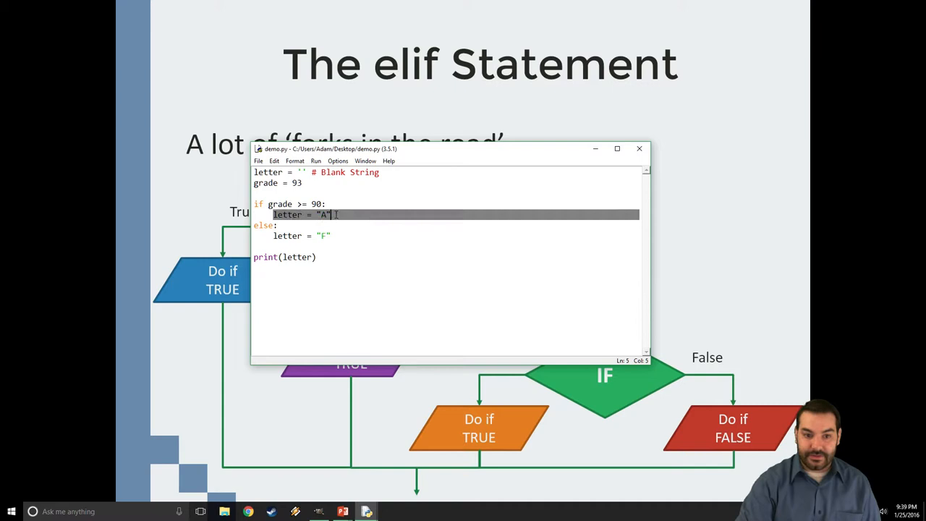
Run demo.py with F5 so the shell prints A for grade 93.
left_click(333, 214)
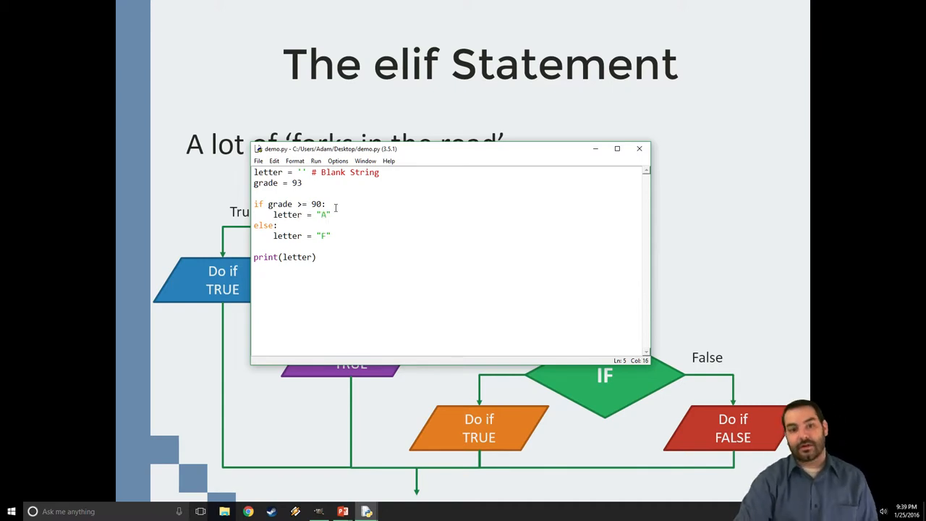
left_click_drag(274, 235, 332, 235)
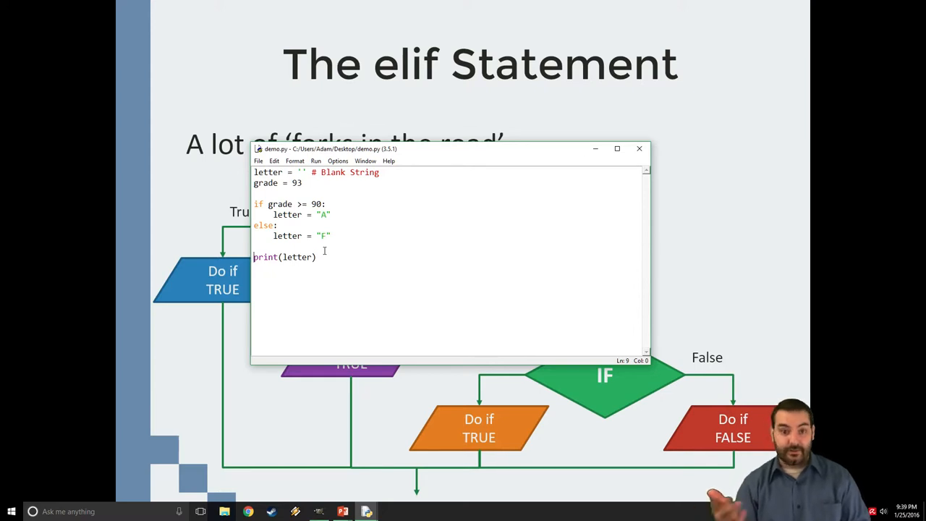
key("F5")
type("8")
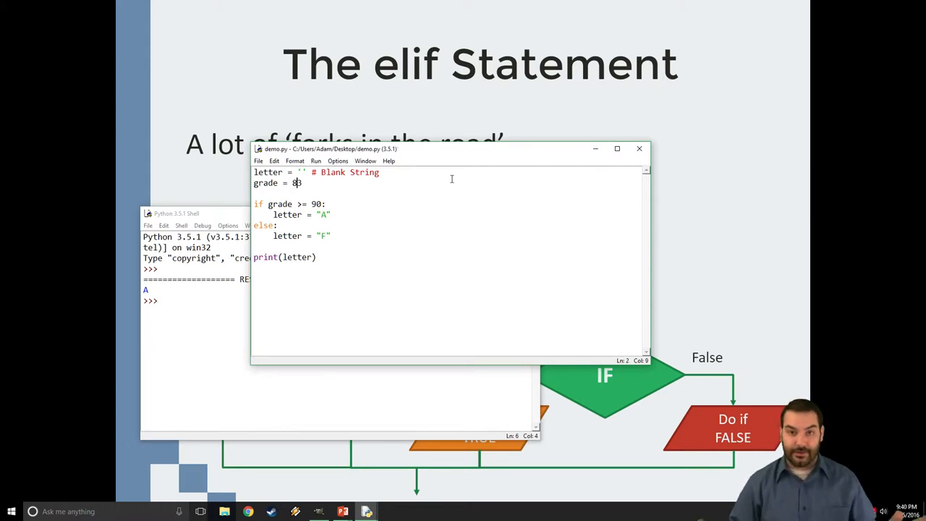
Change grade to 83, then delete the letter = "F" line under else.
type("3")
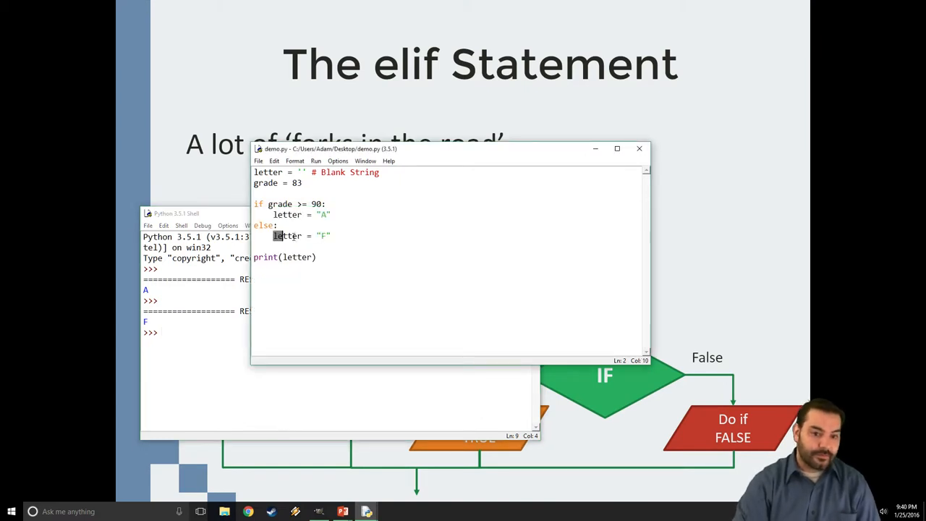
left_click_drag(275, 234, 332, 235)
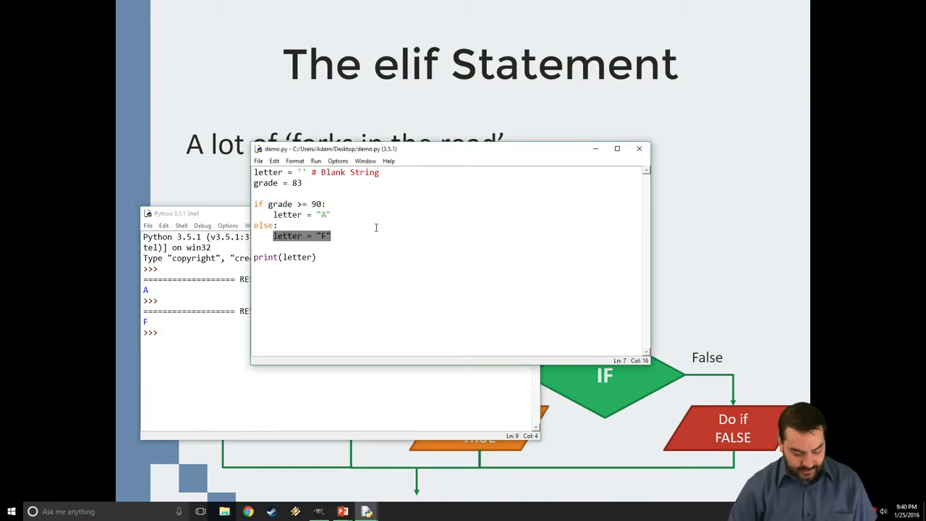
key("Delete")
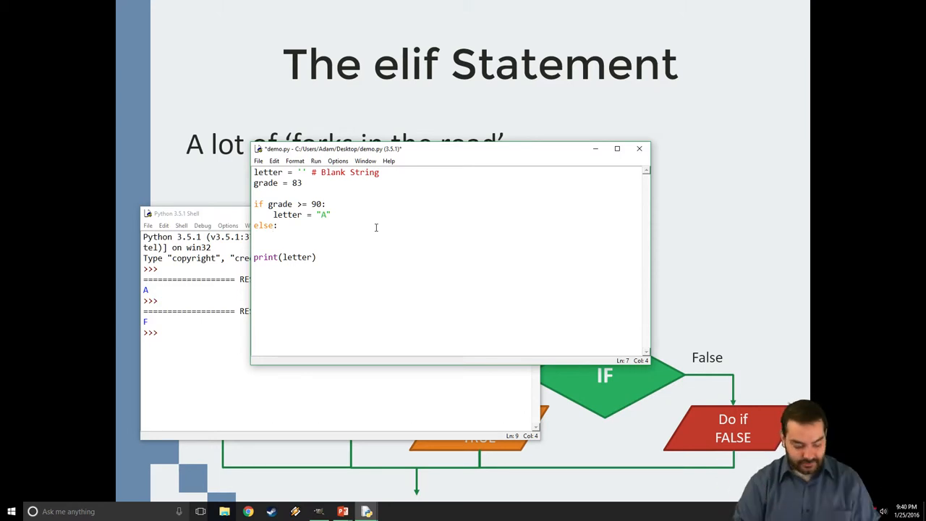
Under else, nest if grade >= 80: assigning letter = "B".
type("if grade")
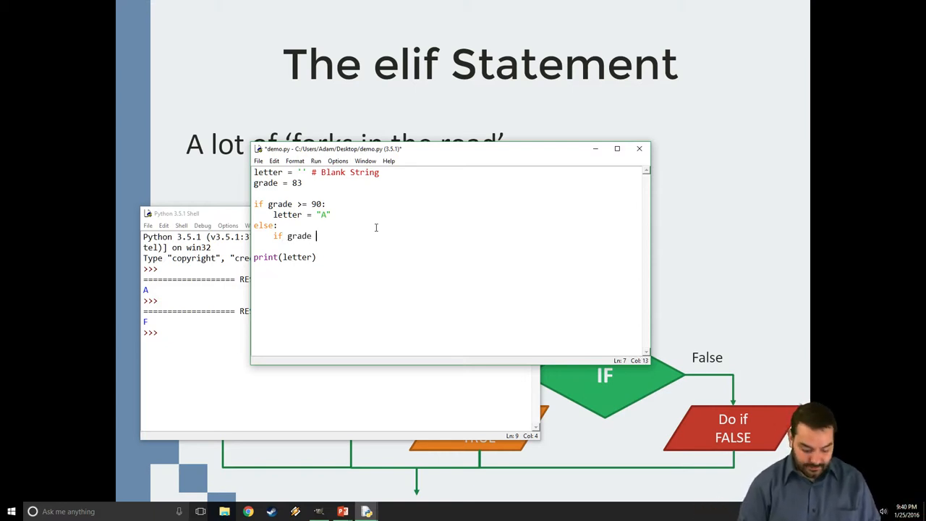
type(">= 80:")
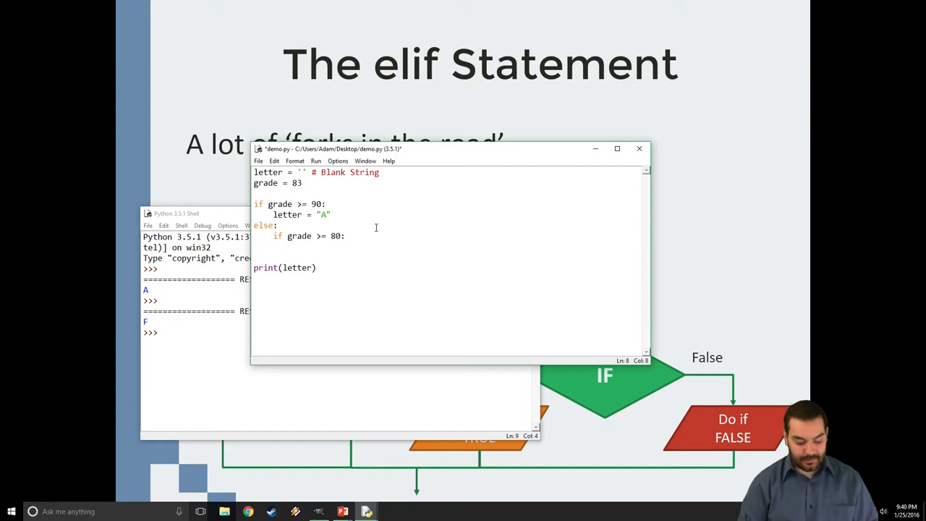
type("letter =")
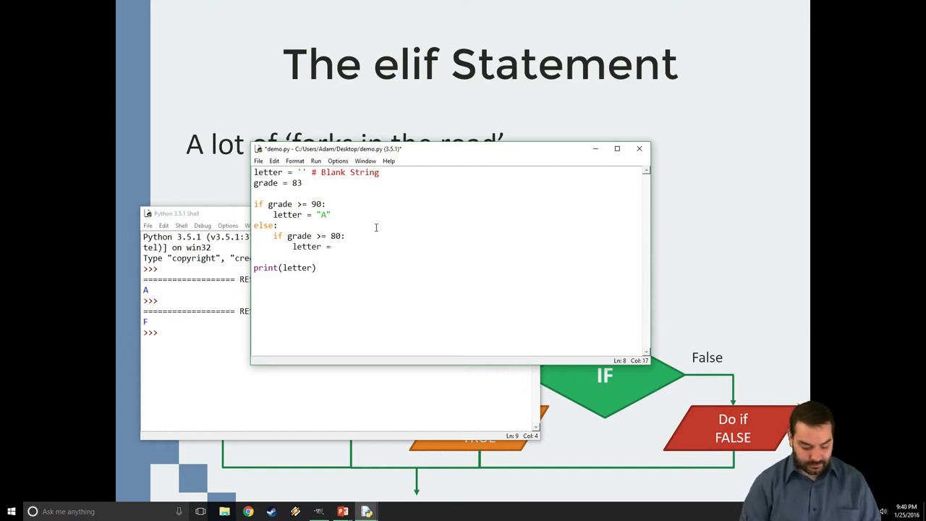
type("\"B\"")
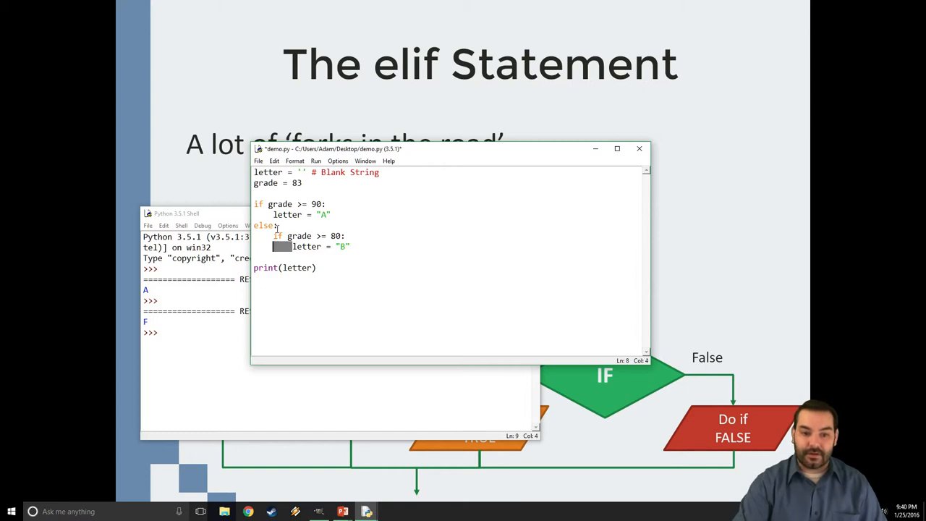
left_click_drag(272, 236, 346, 236)
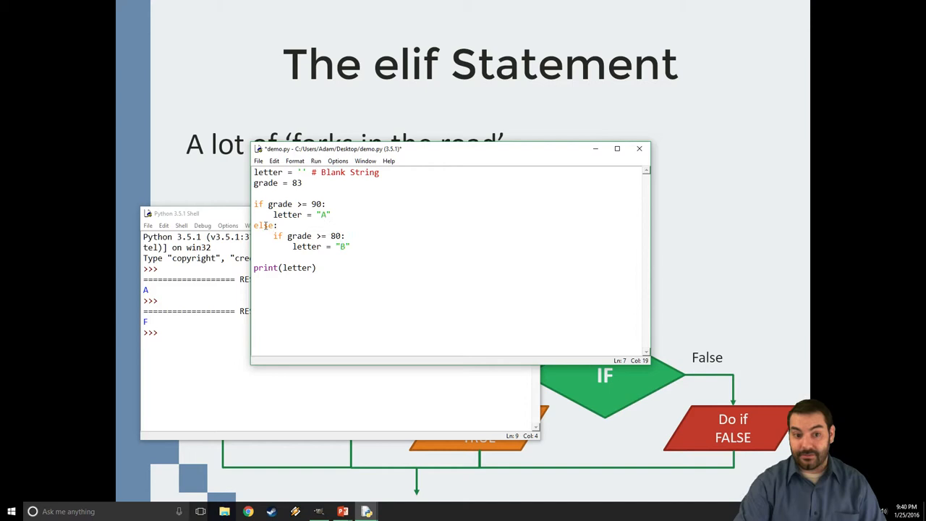
Add the nested else: assigning letter = "F" and highlight the nested block.
double_click(266, 225)
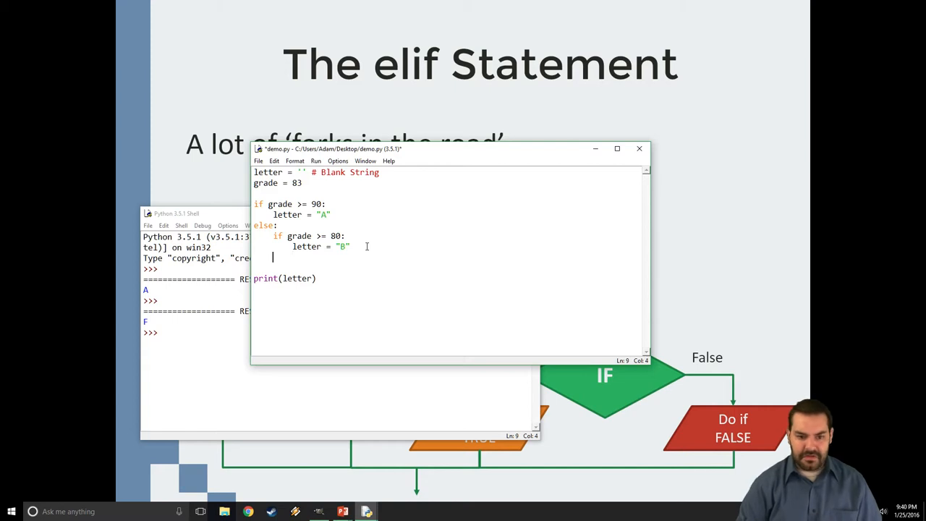
type("else:")
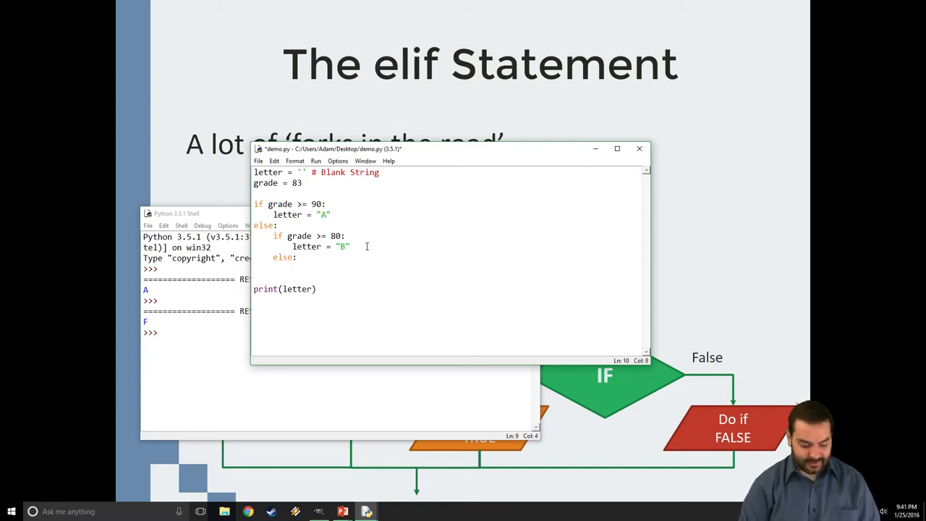
type("letter =")
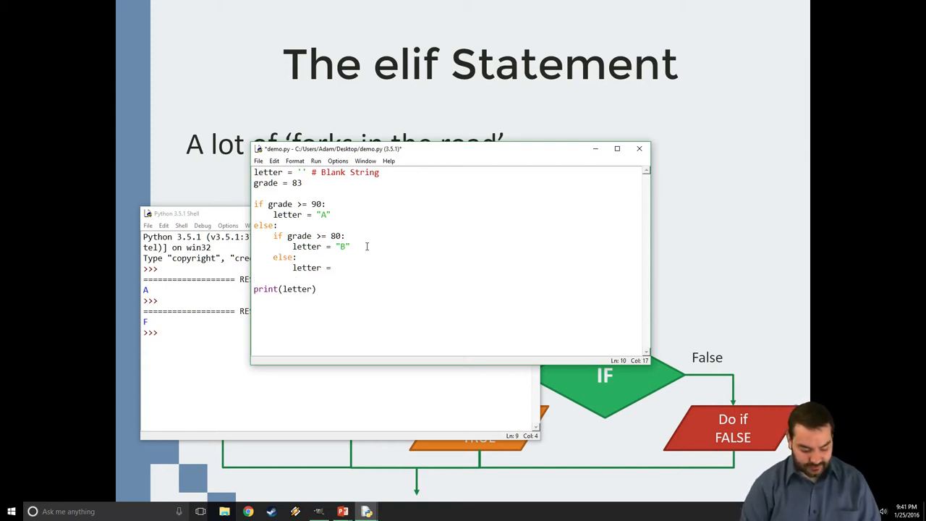
type("\"F\"")
left_click(278, 183)
type("7")
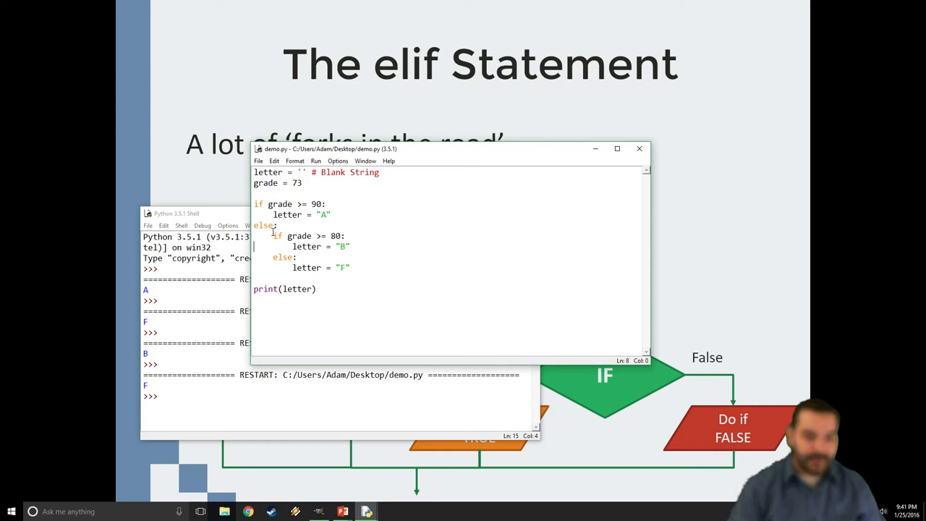
left_click_drag(273, 236, 351, 267)
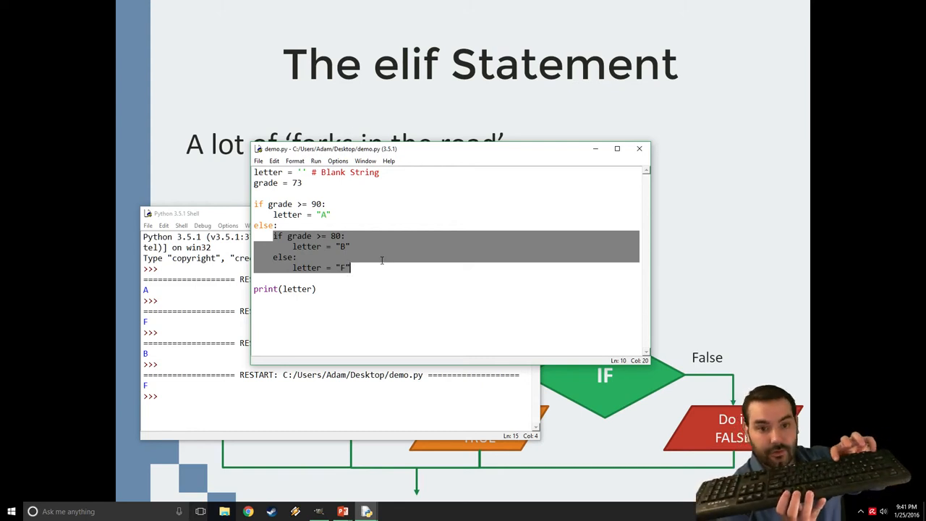
Extend nesting with C at 70 and D at 60 checks, then set grade to 53.
left_click(382, 261)
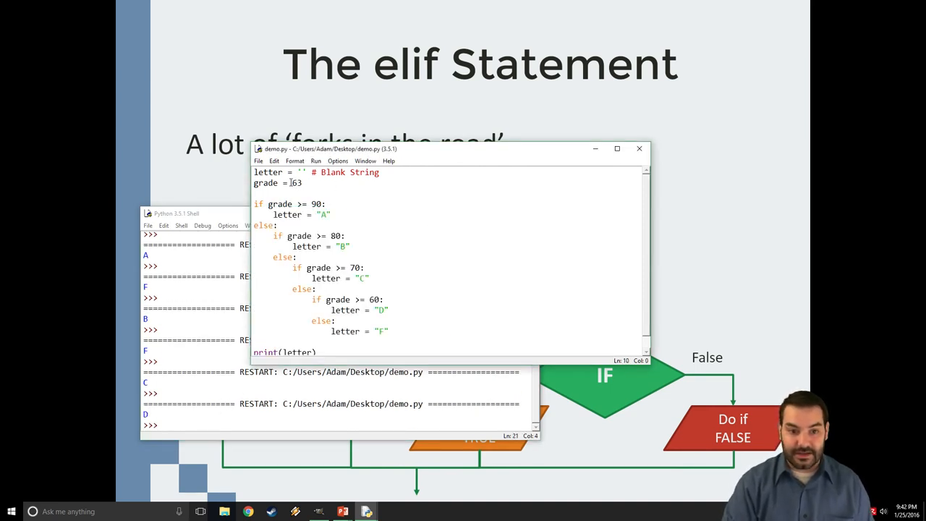
type("53")
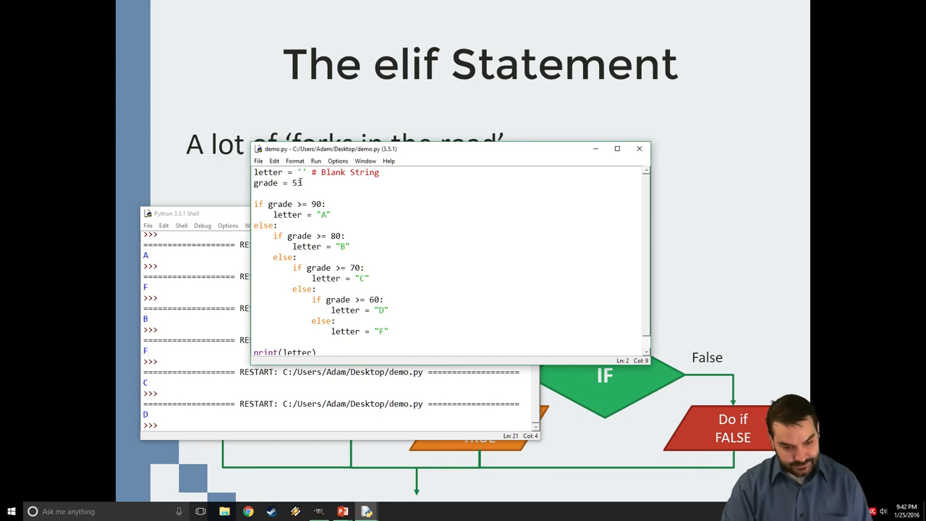